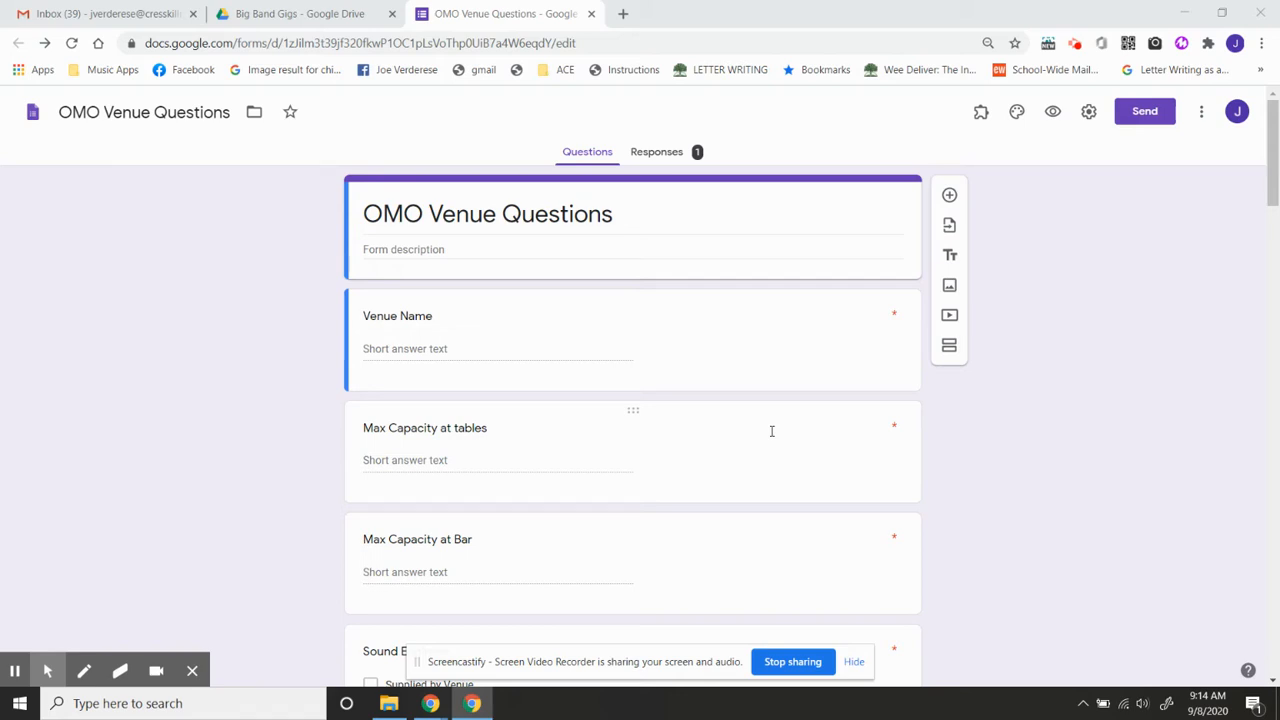
pyautogui.moveTo(591, 337)
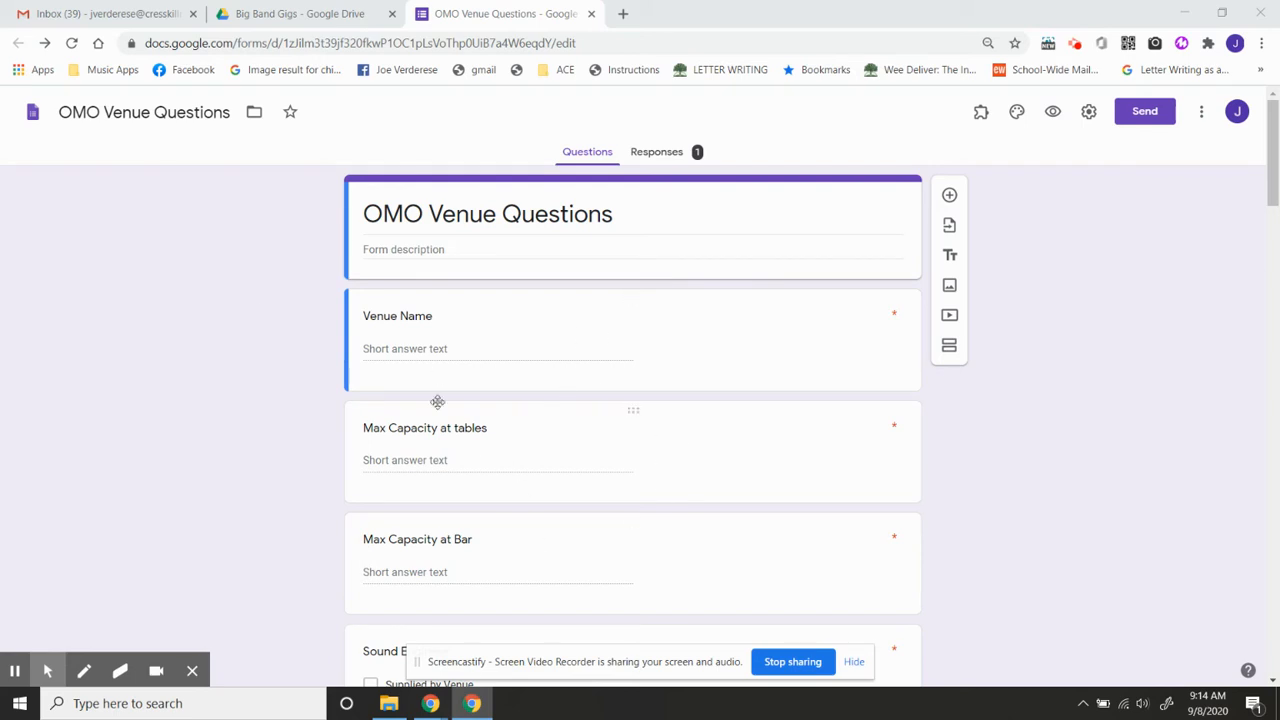
pyautogui.moveTo(621, 299)
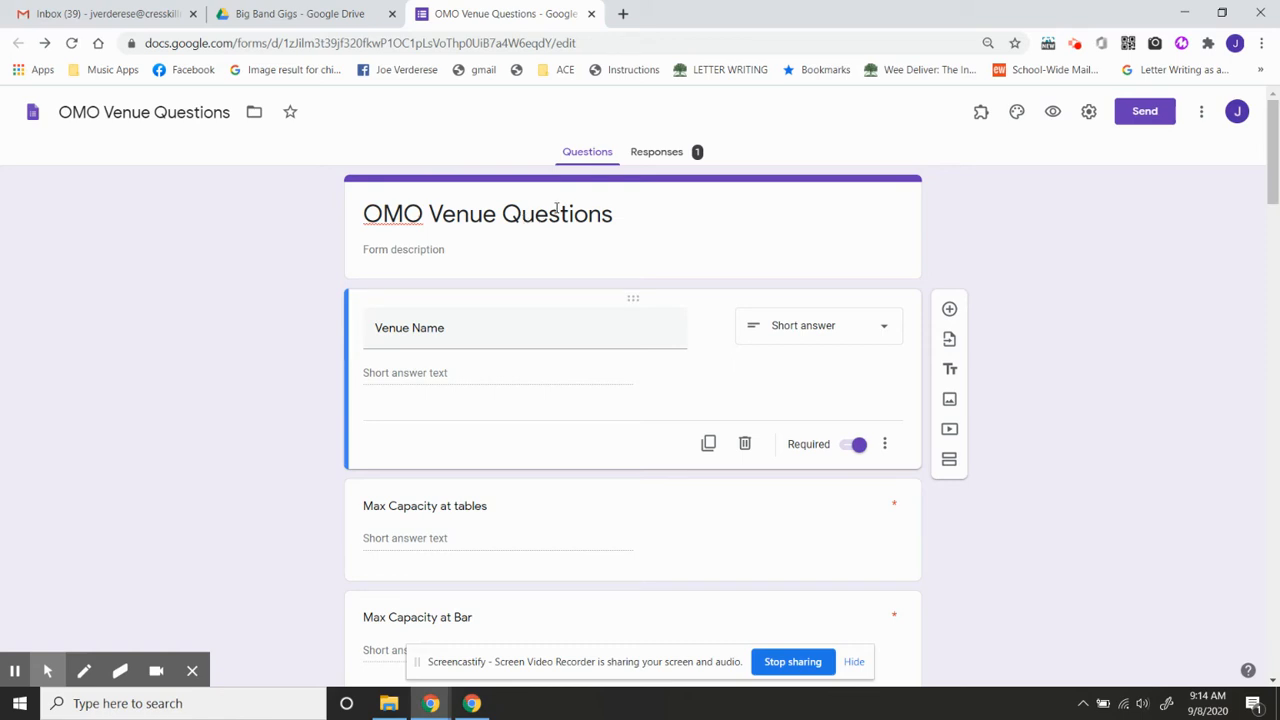
# Step: Open the Responses tab to view the single response for venue Crossroads
pyautogui.click(663, 152)
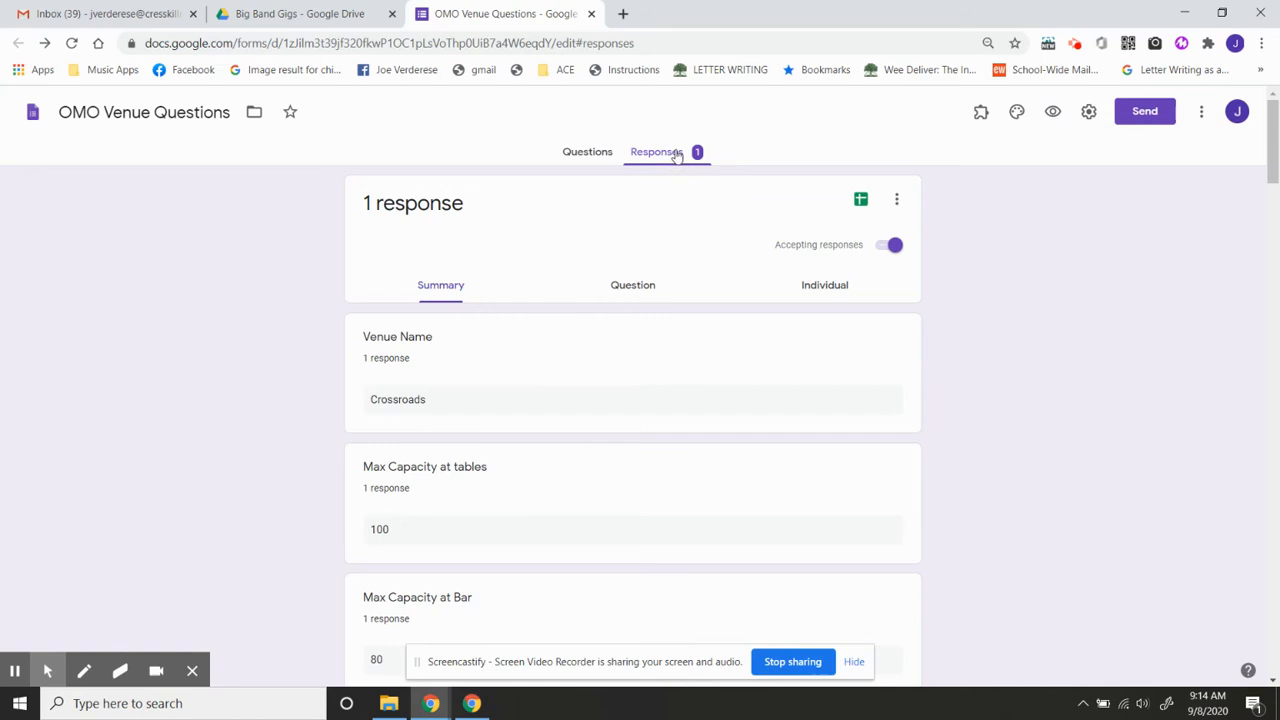
pyautogui.moveTo(675, 158)
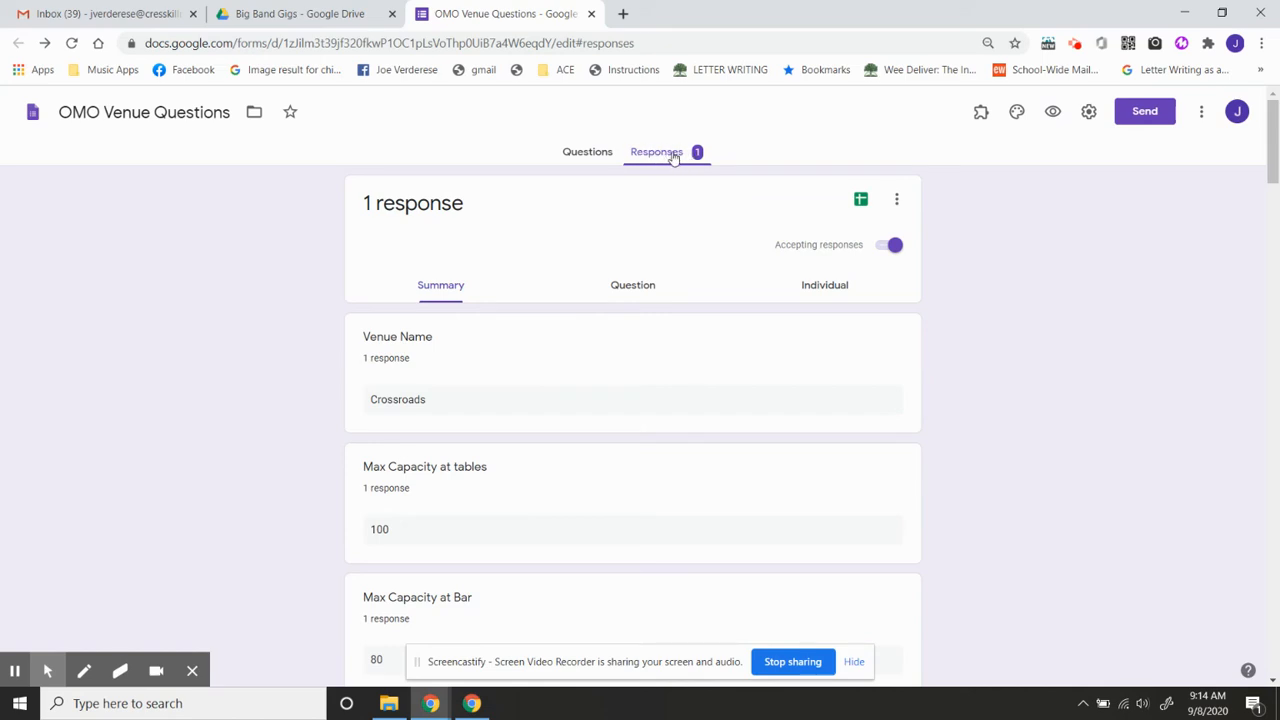
pyautogui.moveTo(897, 199)
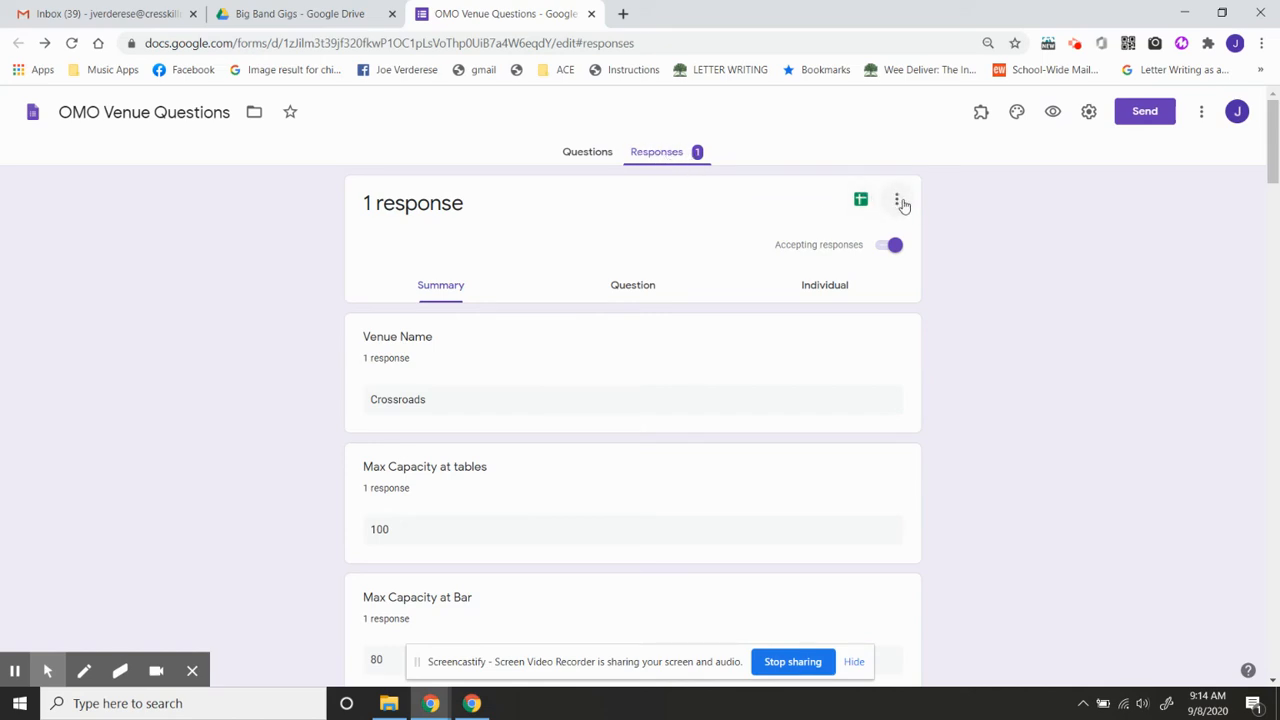
# Step: Enable 'Get email notifications for new responses' and confirm the checkmark appears
pyautogui.click(897, 200)
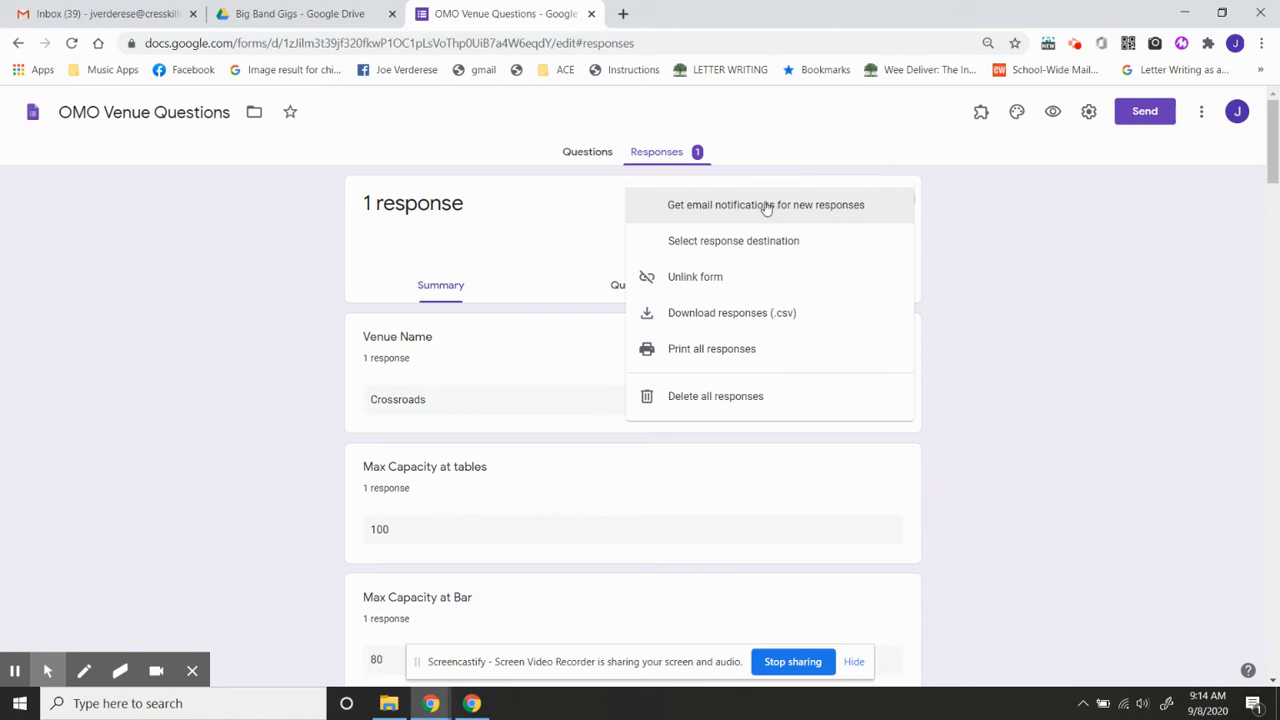
pyautogui.moveTo(707, 205)
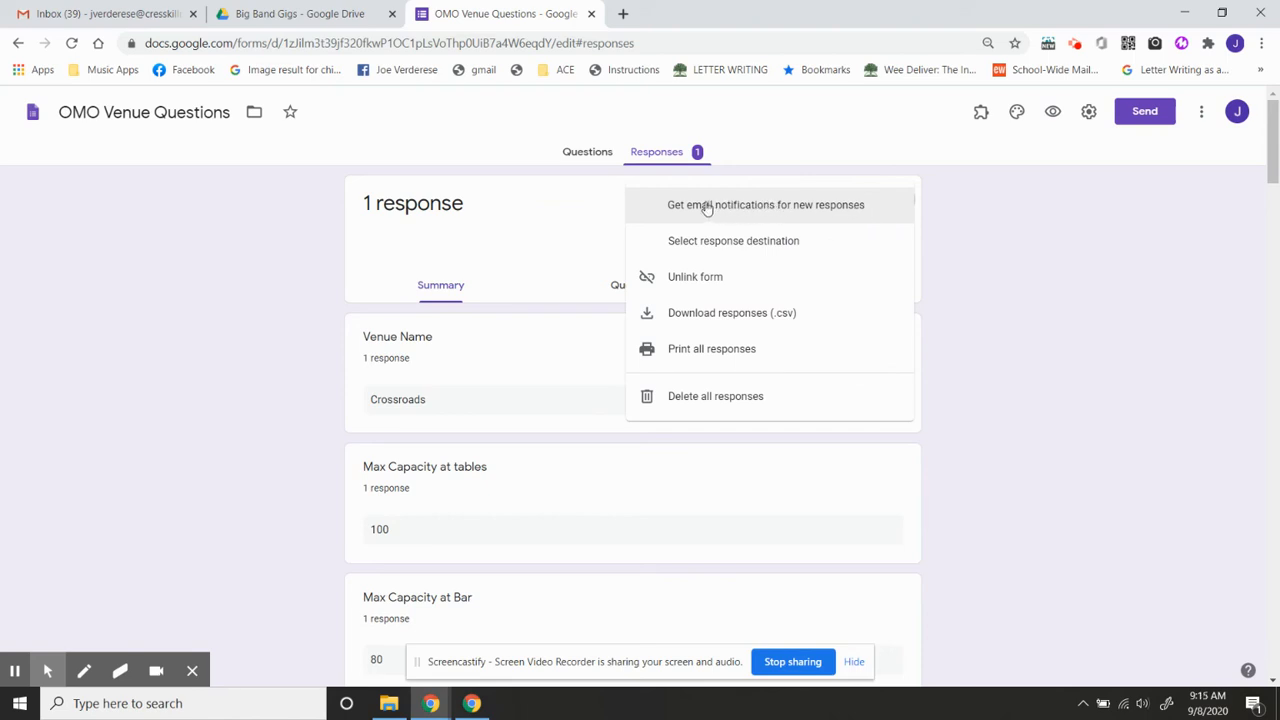
pyautogui.moveTo(837, 214)
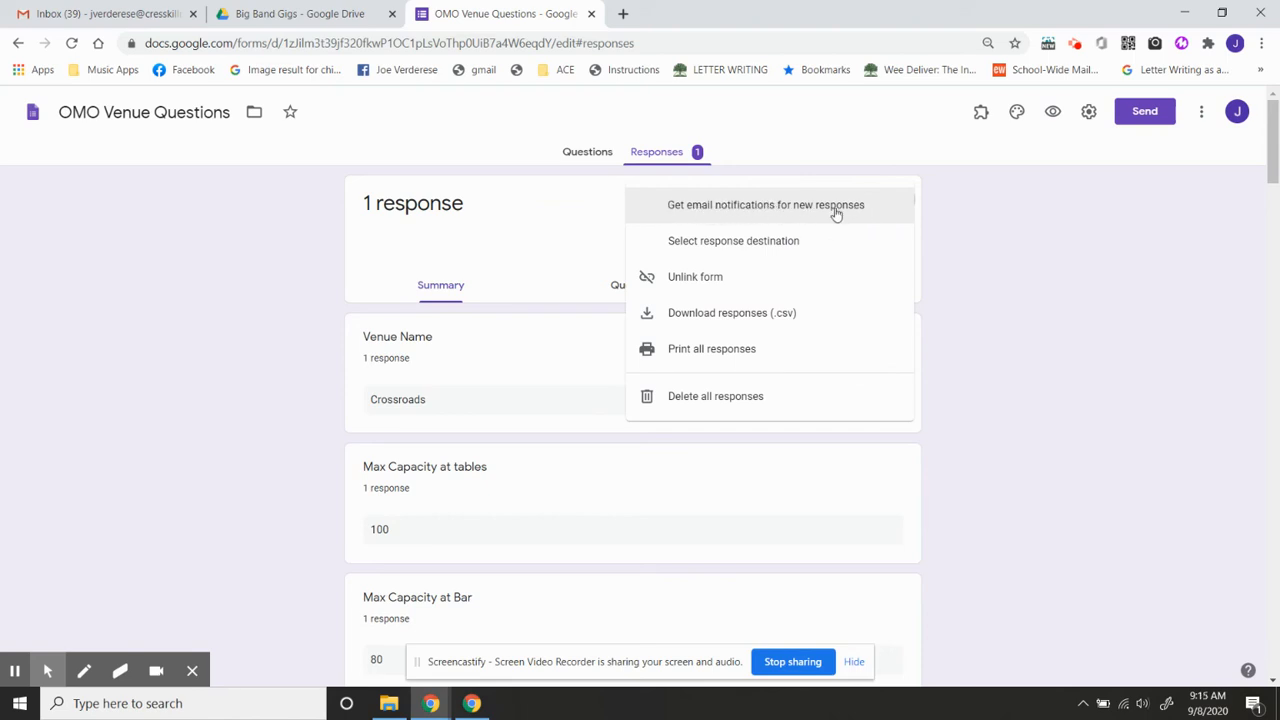
pyautogui.click(765, 204)
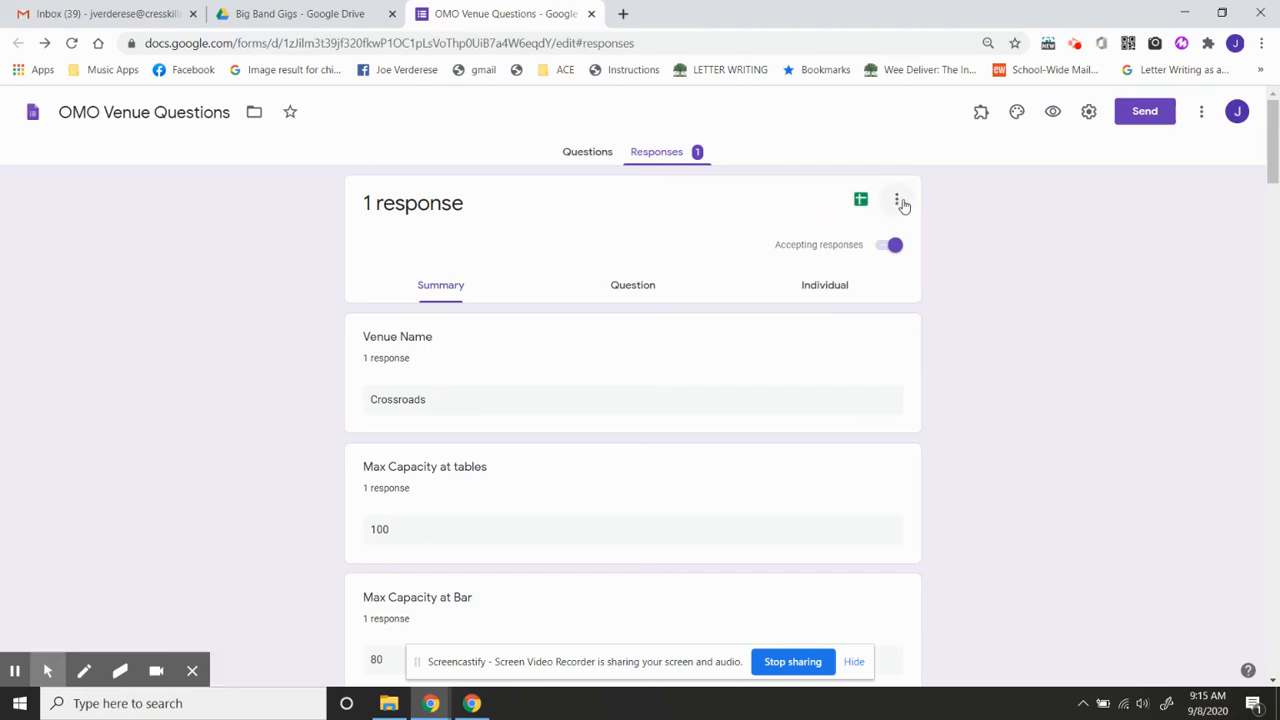
pyautogui.click(897, 200)
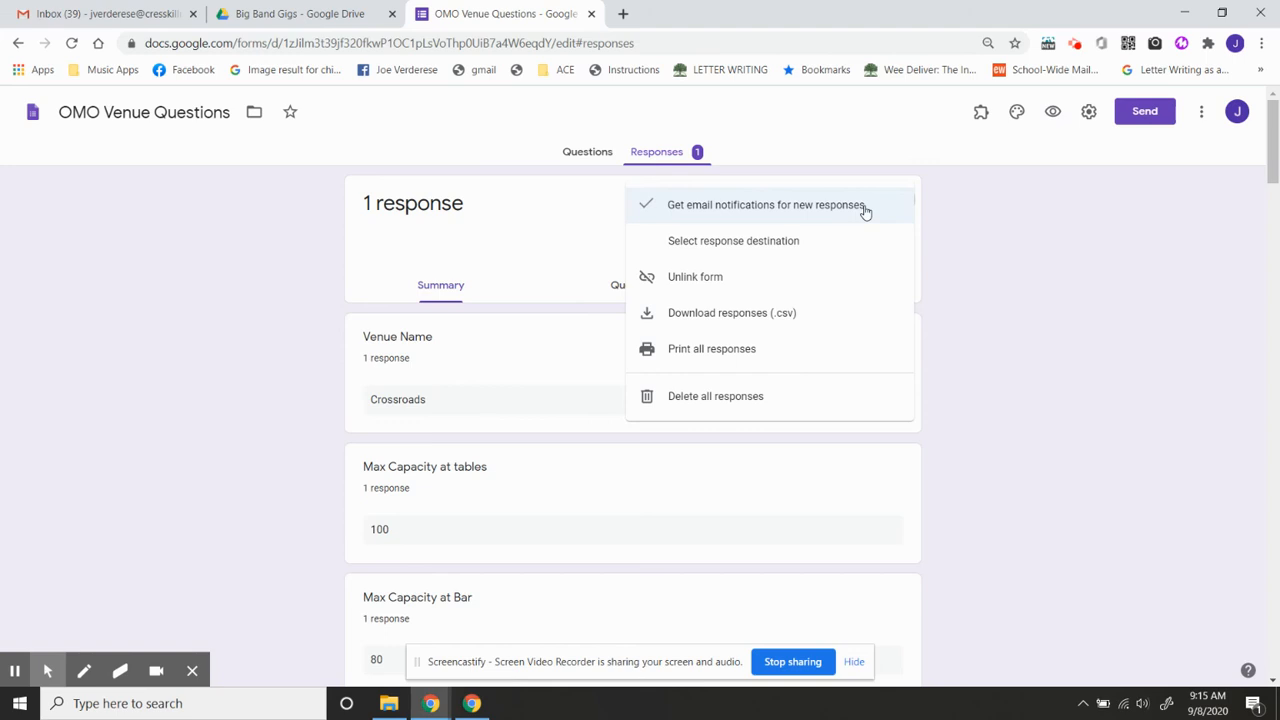
pyautogui.click(765, 205)
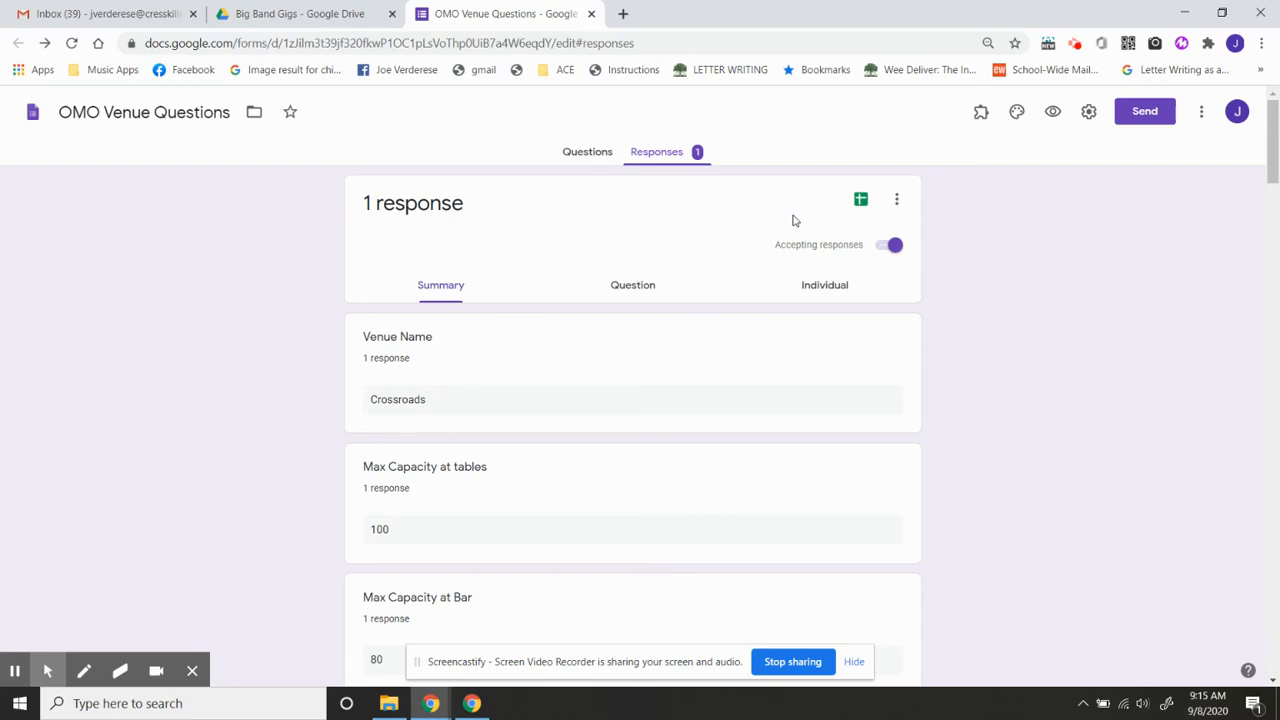
pyautogui.moveTo(784, 237)
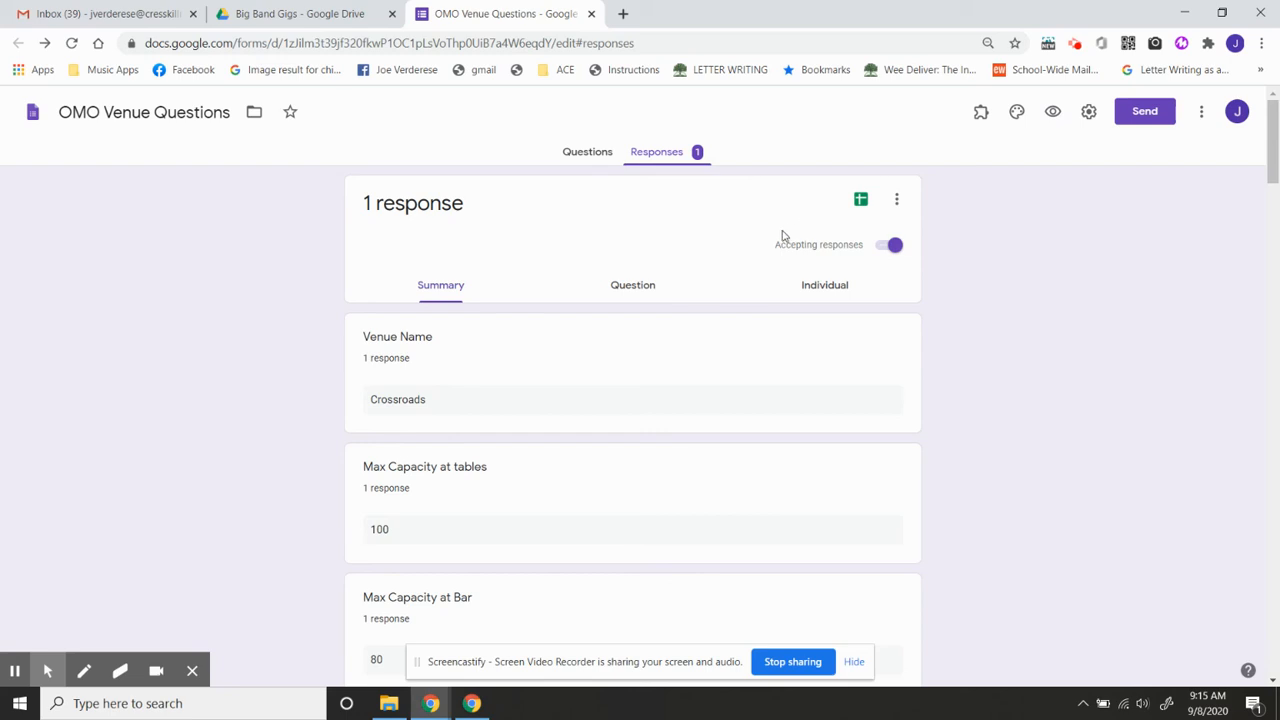
pyautogui.click(889, 245)
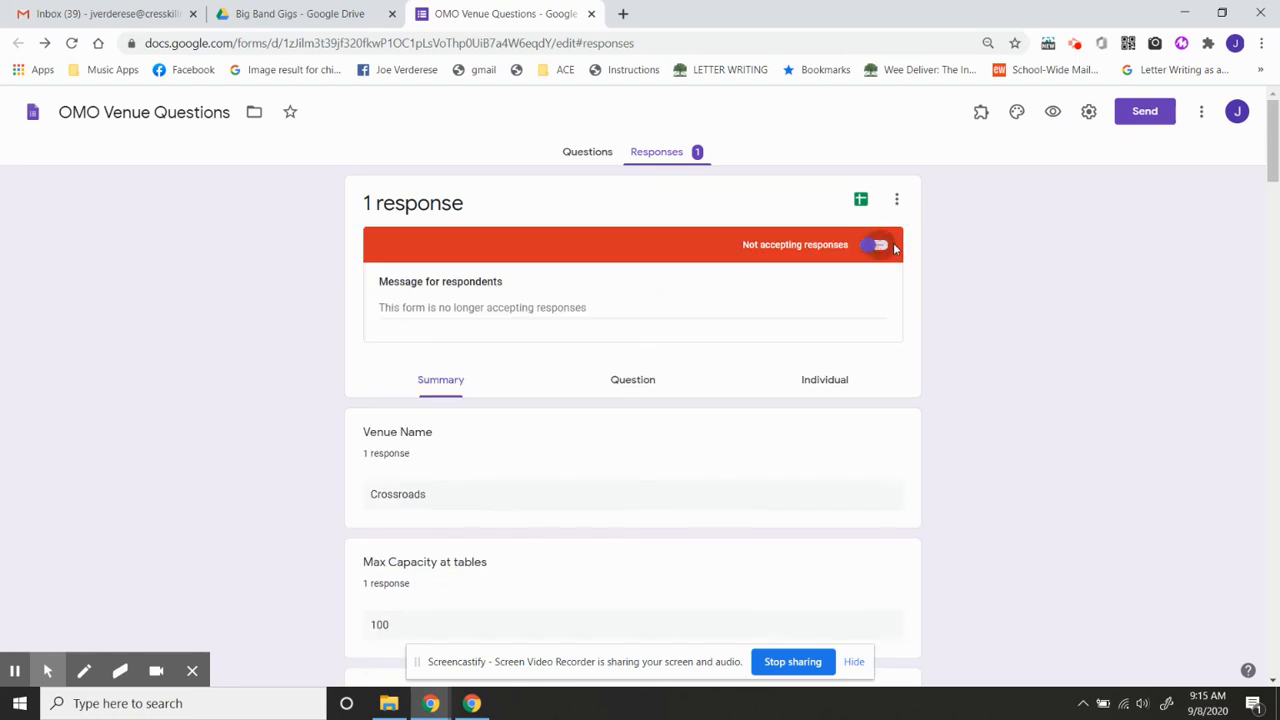
pyautogui.click(877, 245)
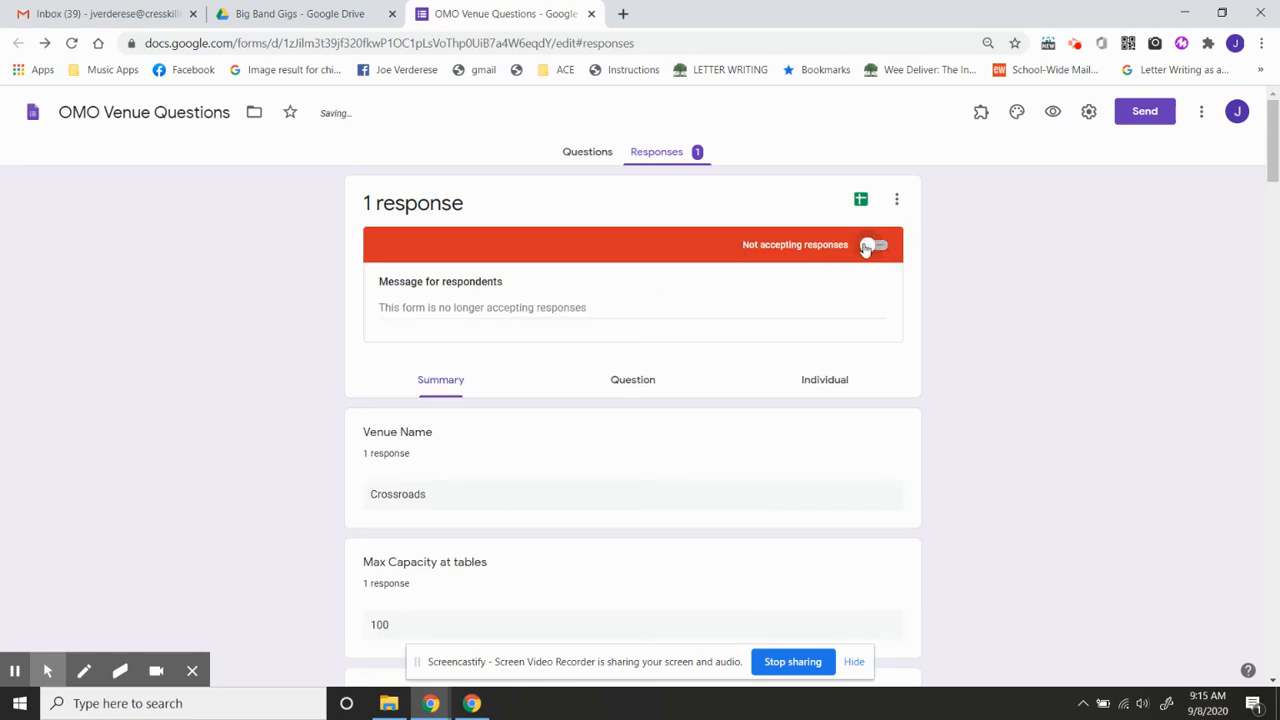
pyautogui.click(880, 245)
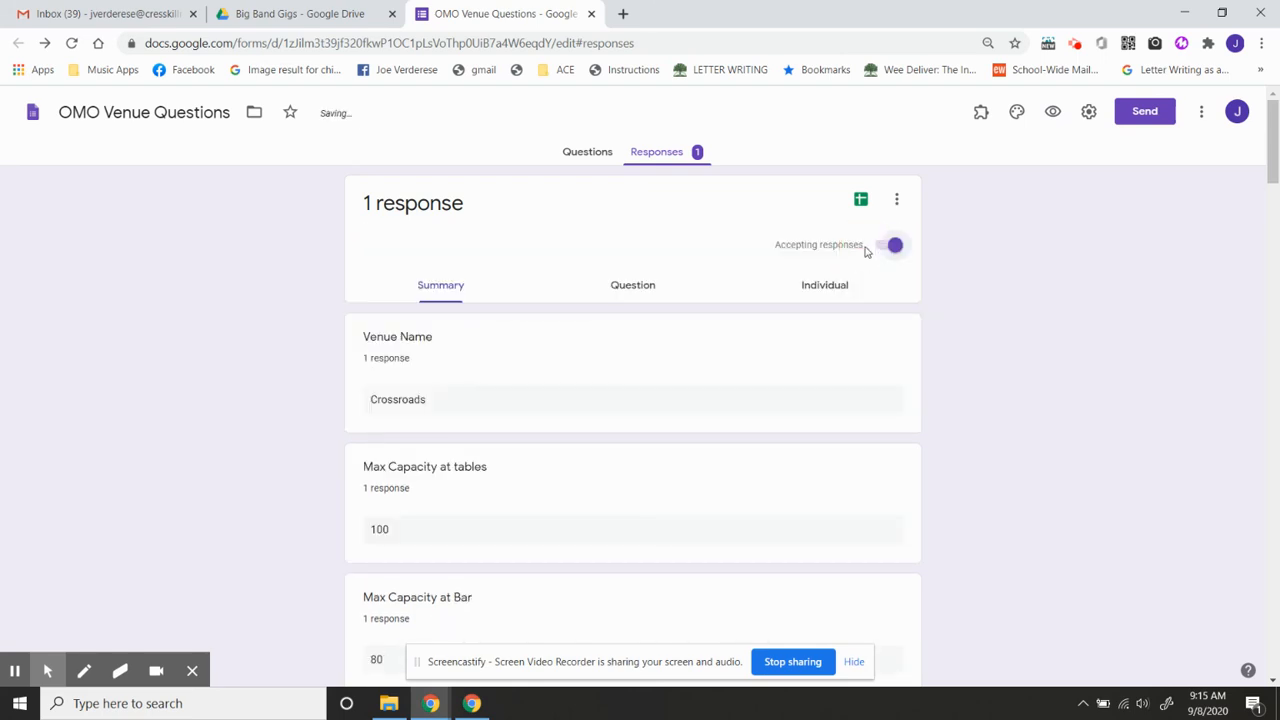
pyautogui.click(893, 245)
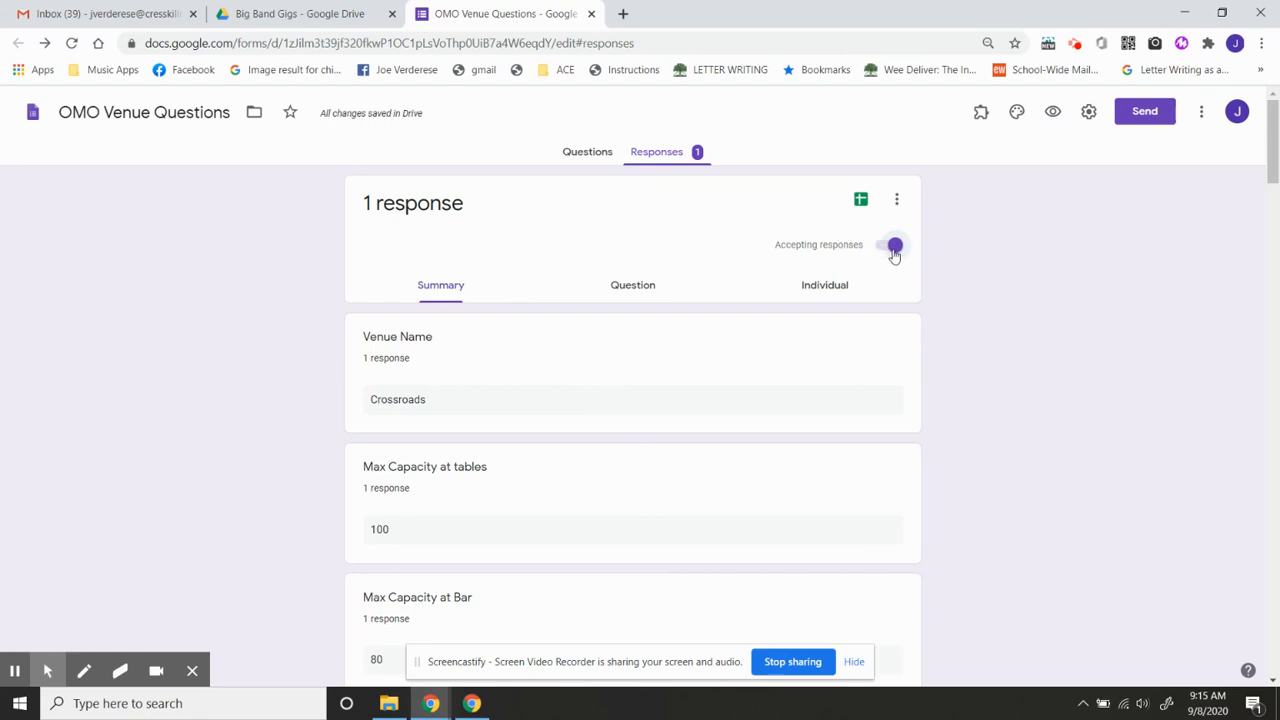